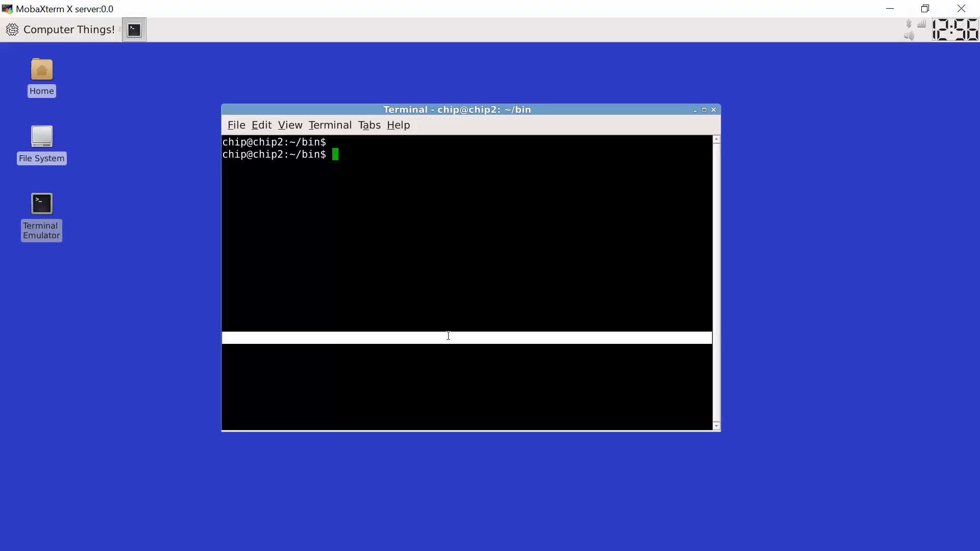
Run sudo hcitool lescan until FF:FF:45:19:14:80 appears, then interrupt the scan with Ctrl+C
text(sudo hci)
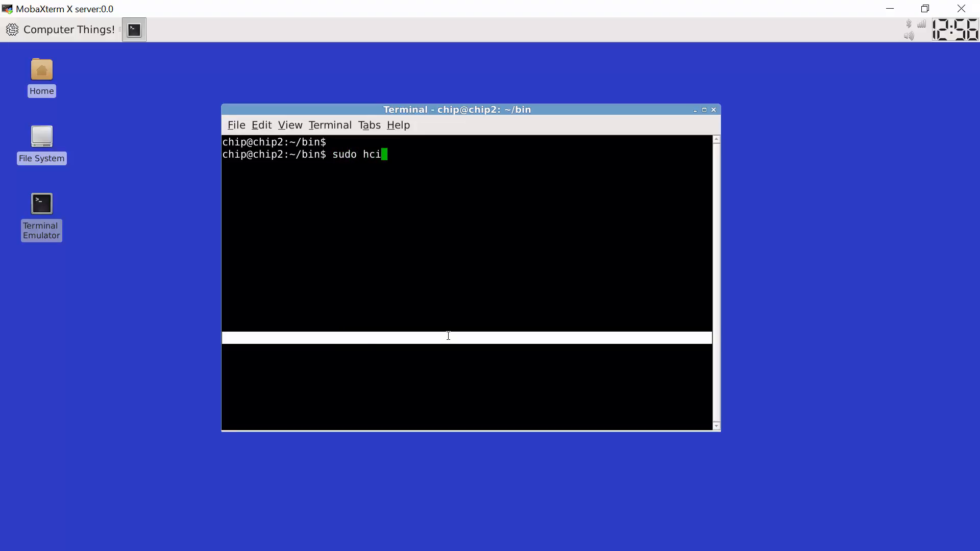
text(tool lescan)
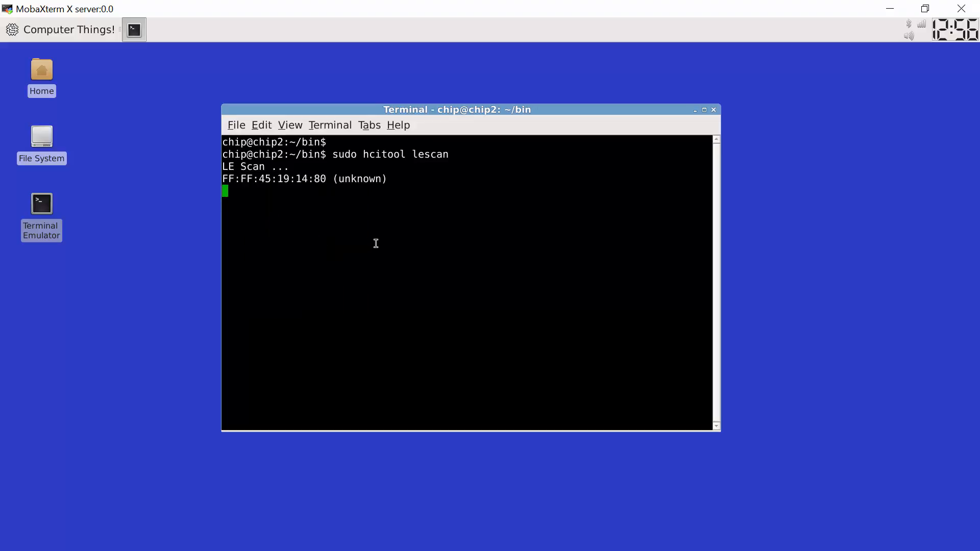
key(ctrl+c)
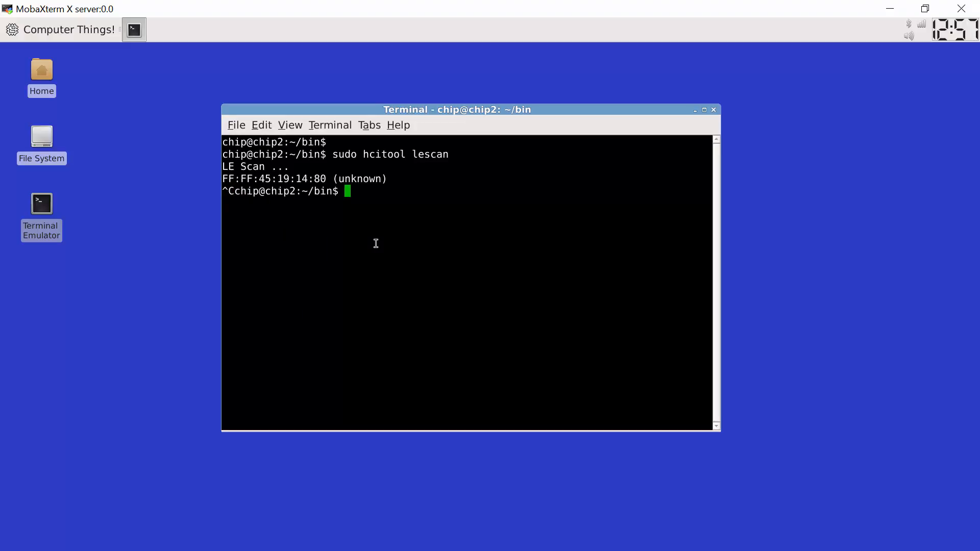
text(s)
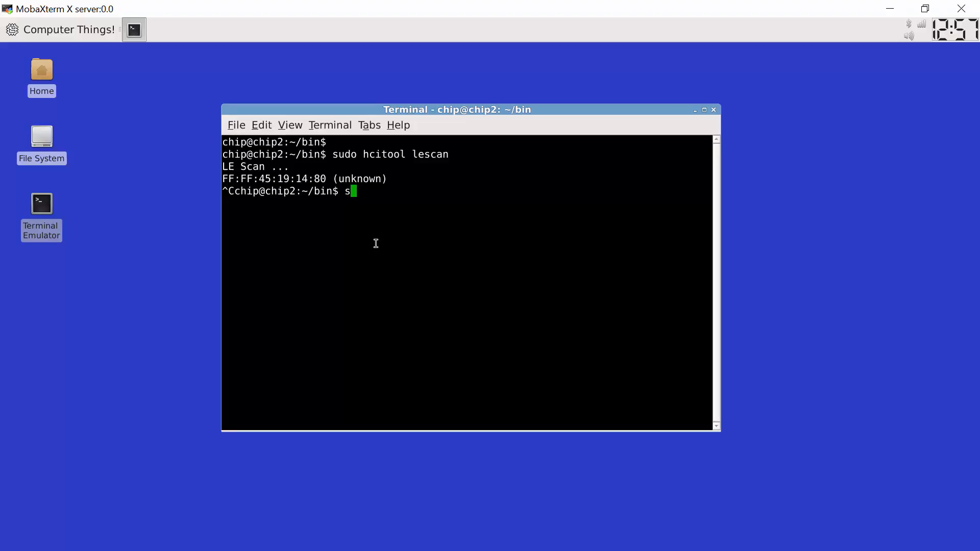
Launch an interactive gatttool session with sudo gatttool --interactive
text(udo)
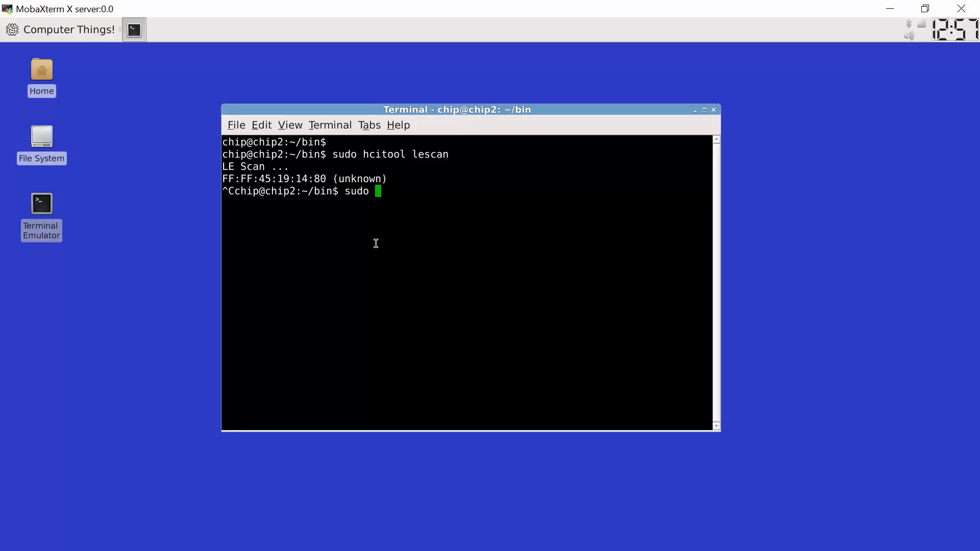
text(gattt)
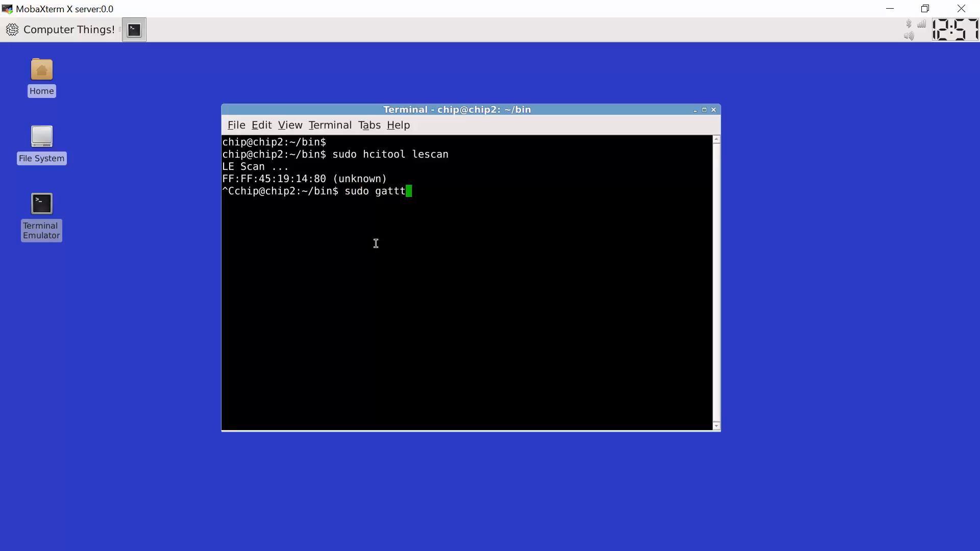
text(ool)
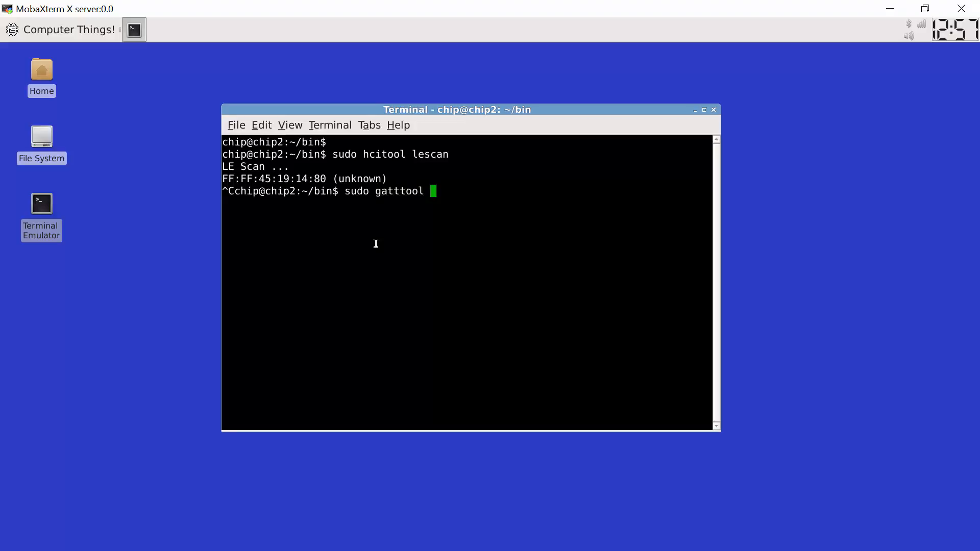
text(--)
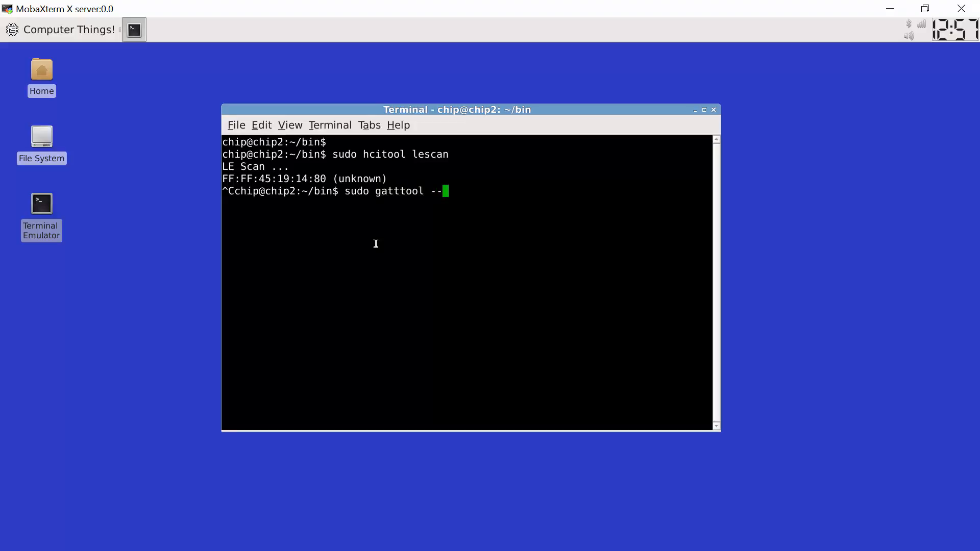
text(intera)
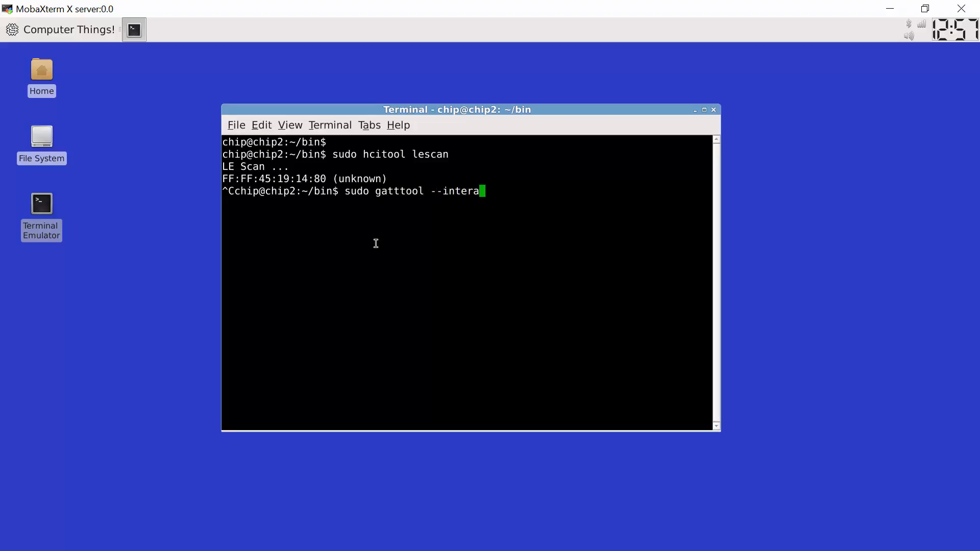
text(ctive)
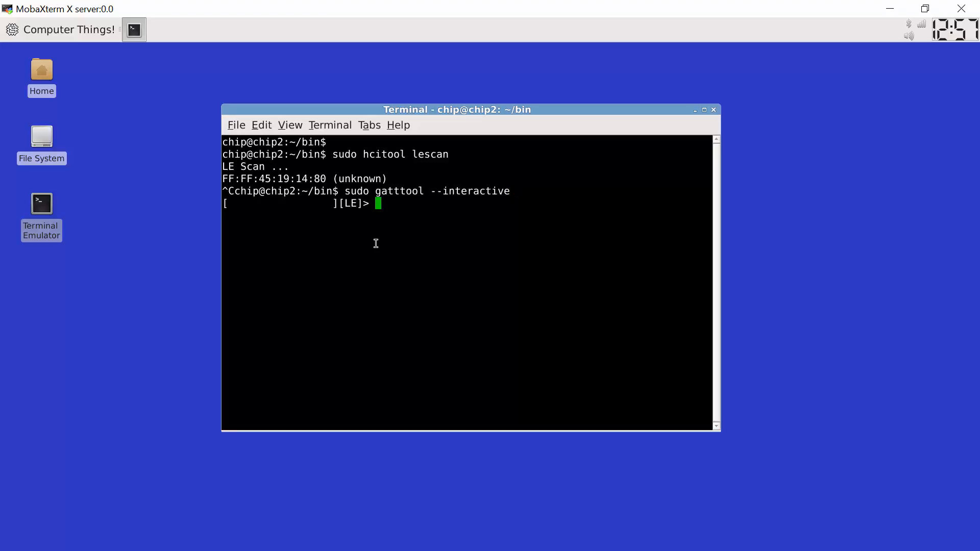
Connect the session to FF:FF:45:19:14:80, then issue disconnect
text(connect)
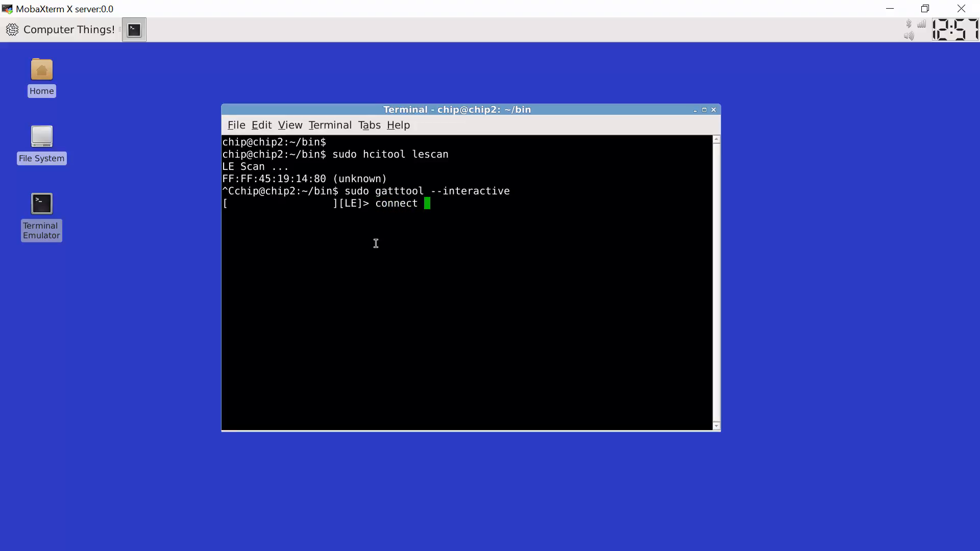
text(FF:FF:45:19:14:80)
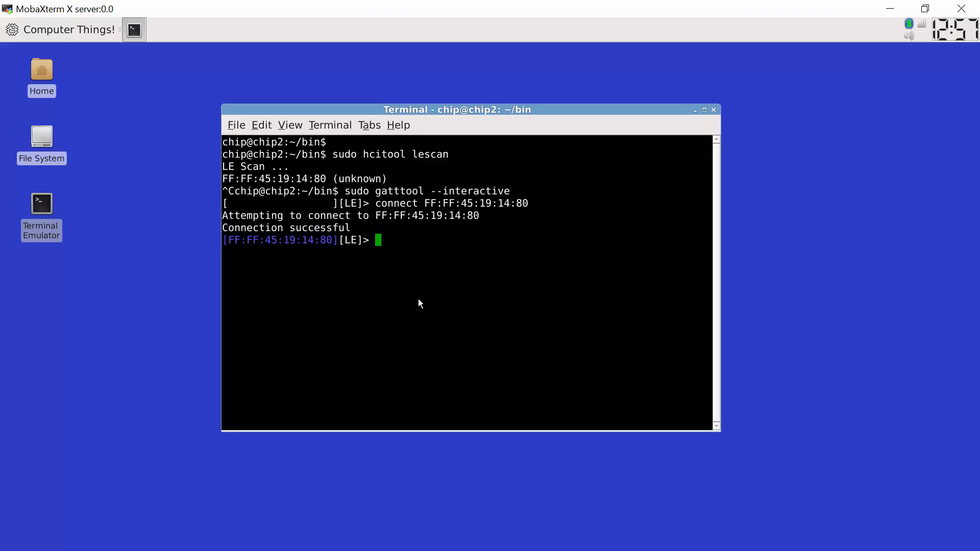
text(d)
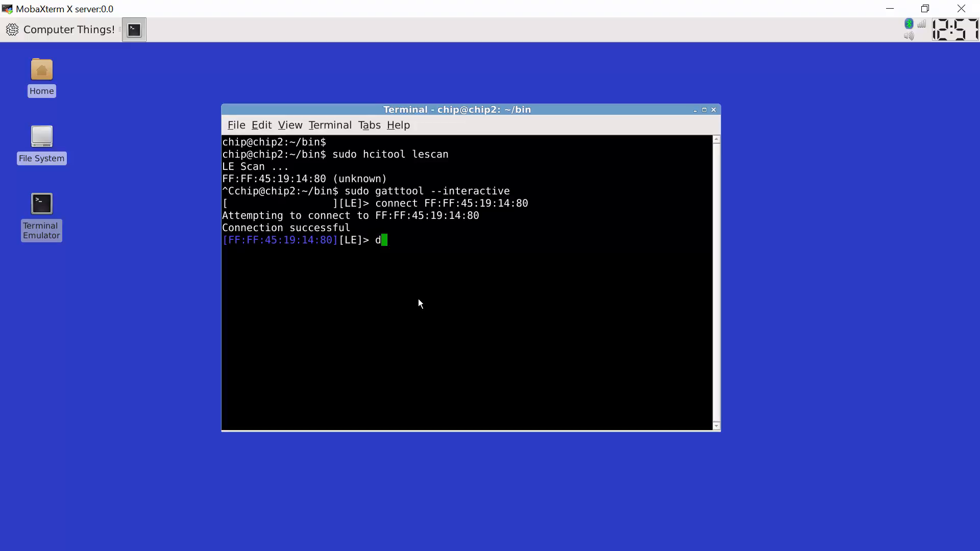
text(isconnect)
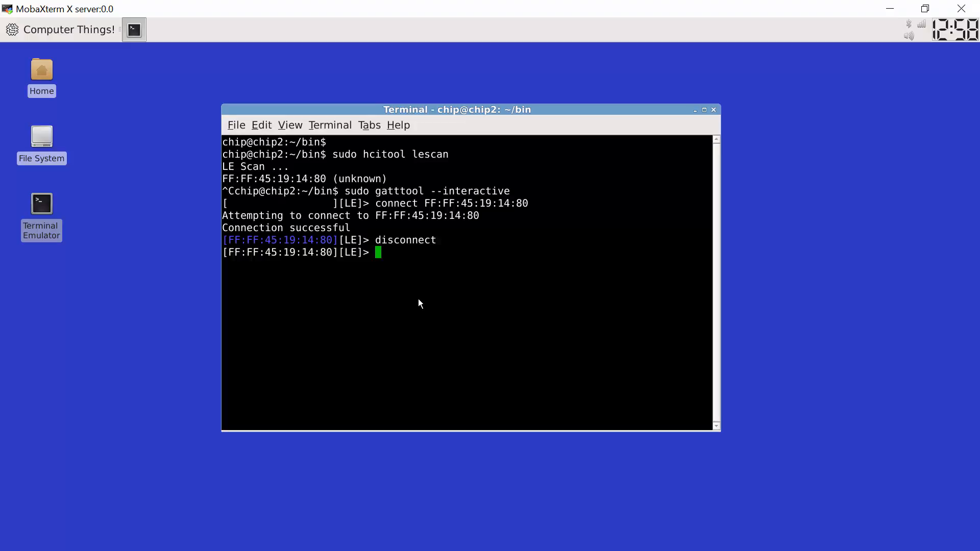
Reconnect gatttool to FF:FF:45:19:14:80 for a second successful connection
text(connect FF:FF:45:19:14:80)
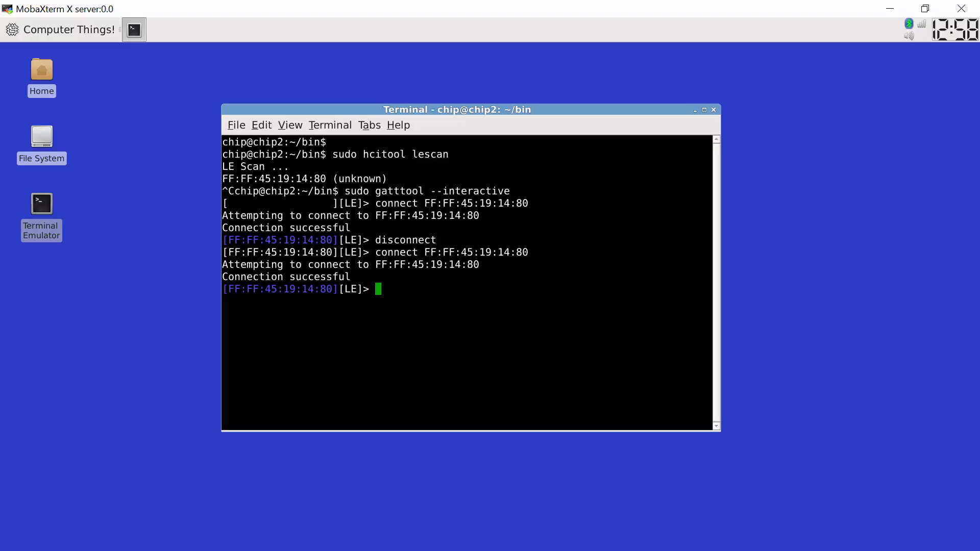
mouse_move(493, 321)
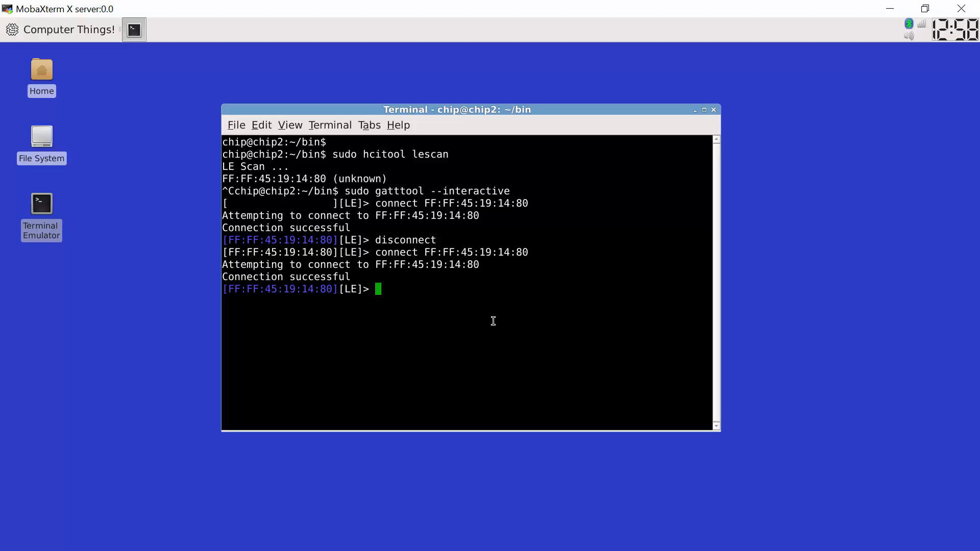
List the primary services, then run char-desc 0x9 0x0b to show the descriptor handles
text(primary)
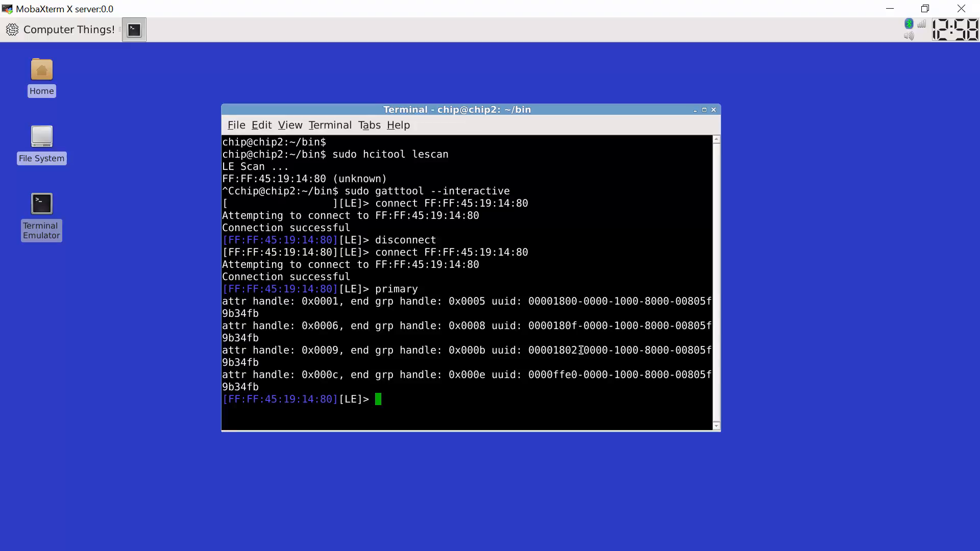
mouse_move(577, 347)
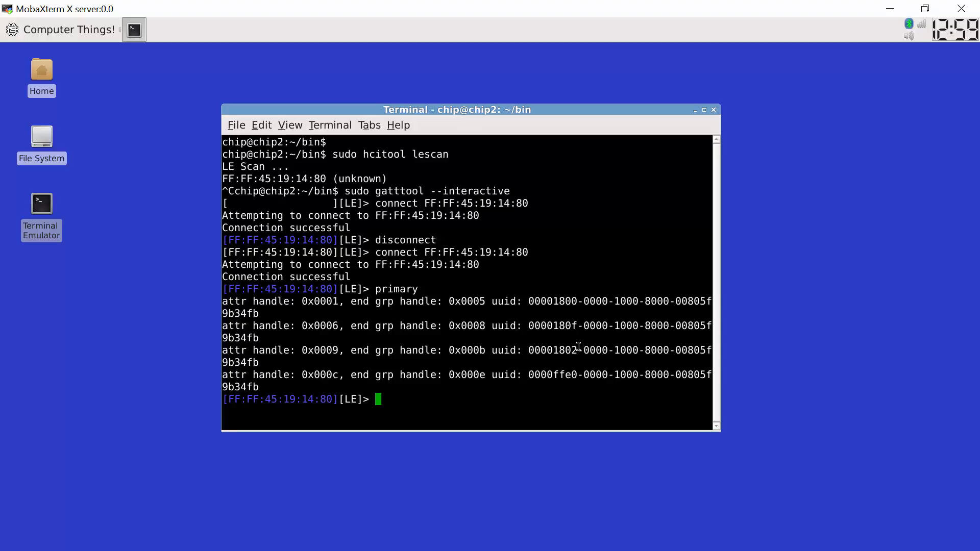
mouse_move(572, 343)
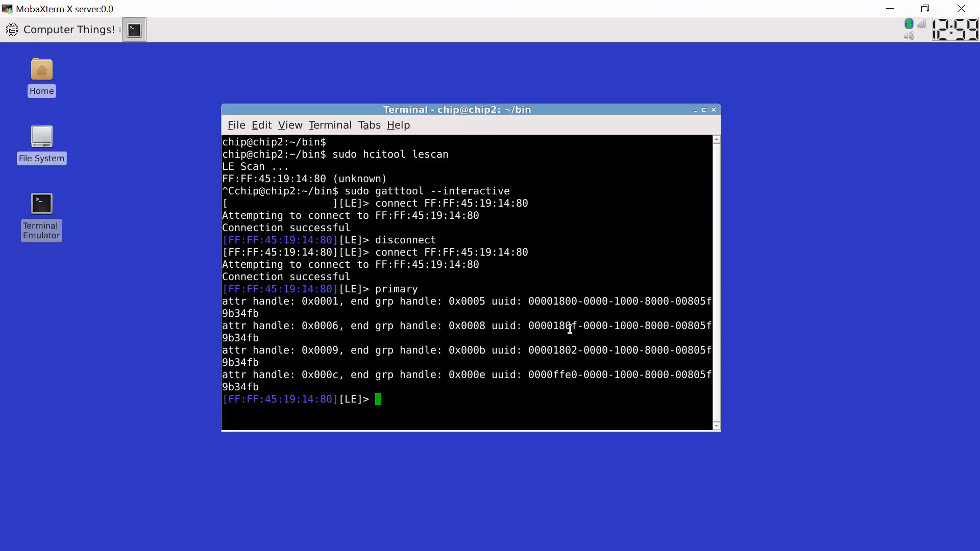
mouse_move(300, 350)
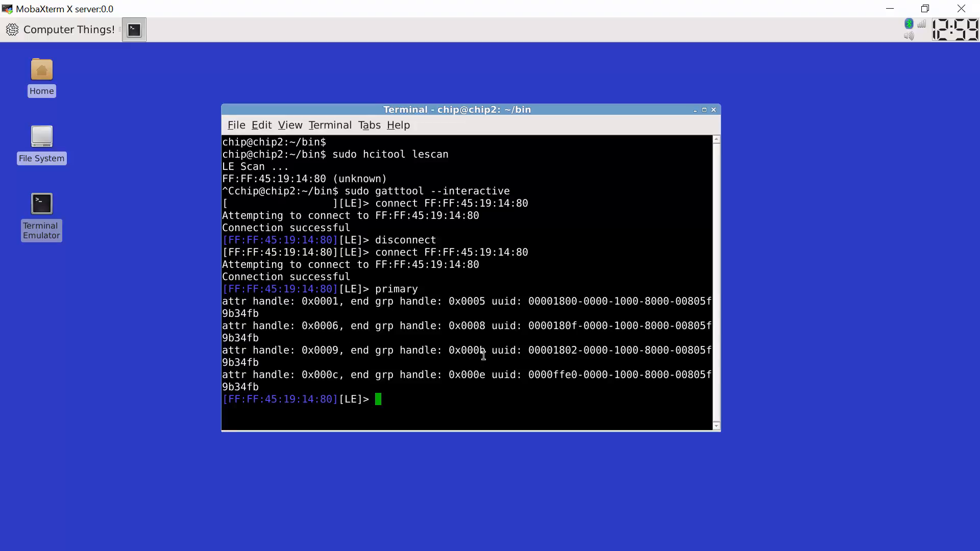
text(char-)
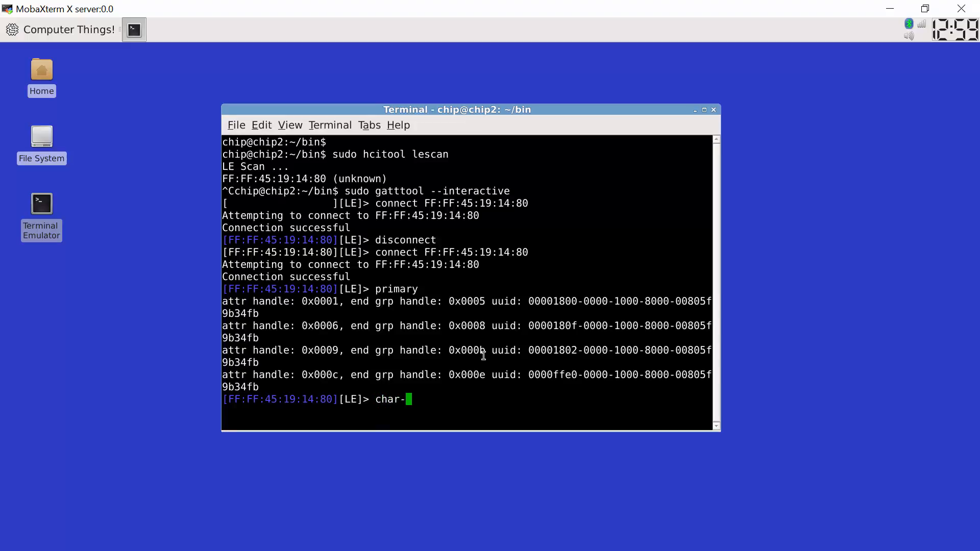
text(desc)
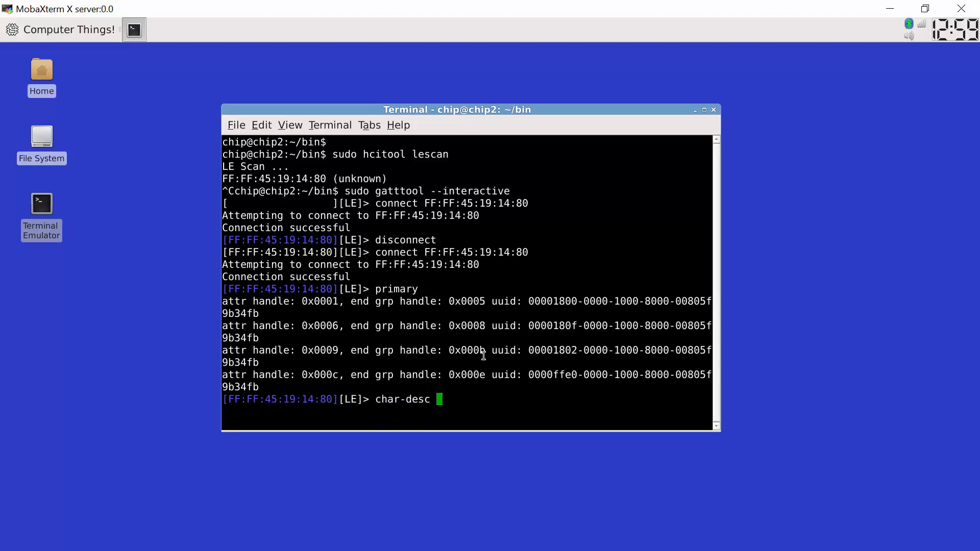
text(0x9 0x)
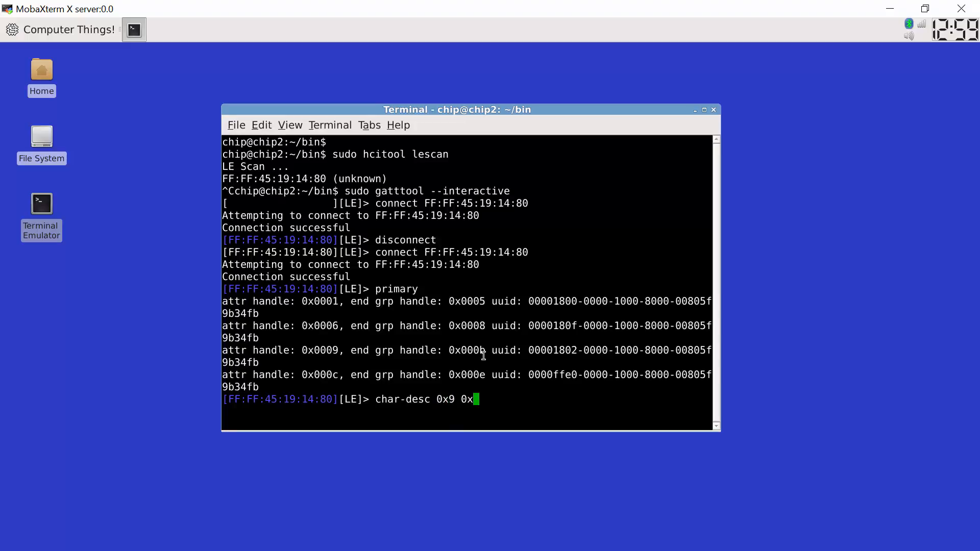
text(b)
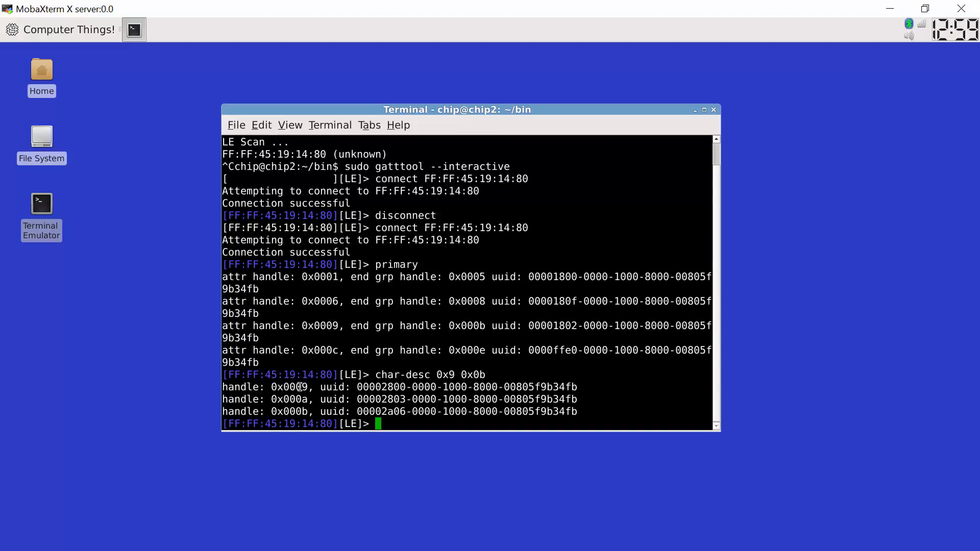
mouse_move(325, 415)
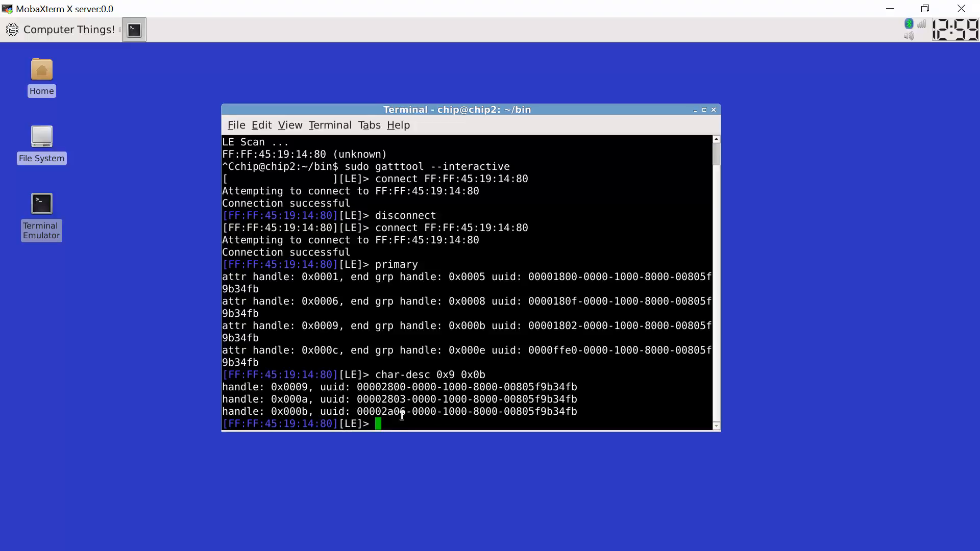
text(char)
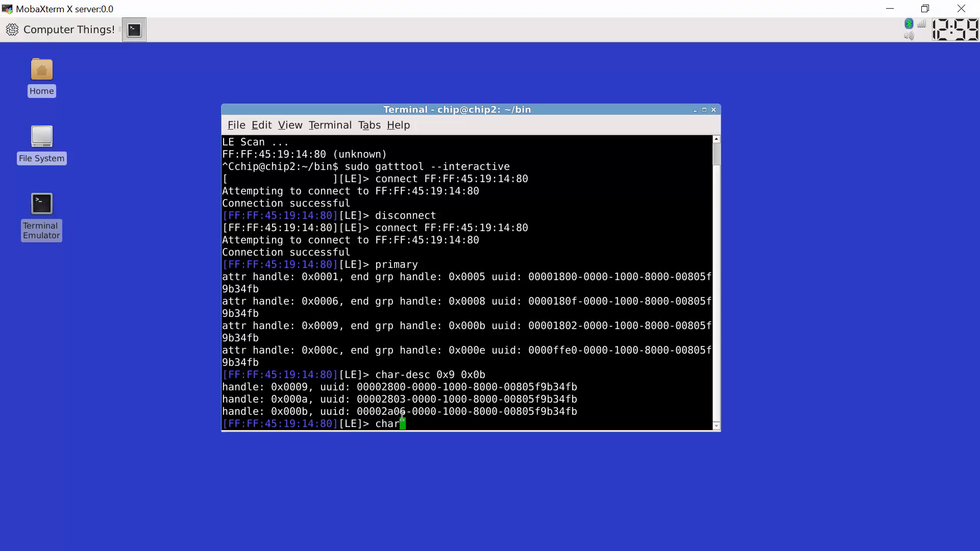
Write 10 then 00 to handle 0x0b with char-write-cmd twice, making the iTag beep and stop
text(-w)
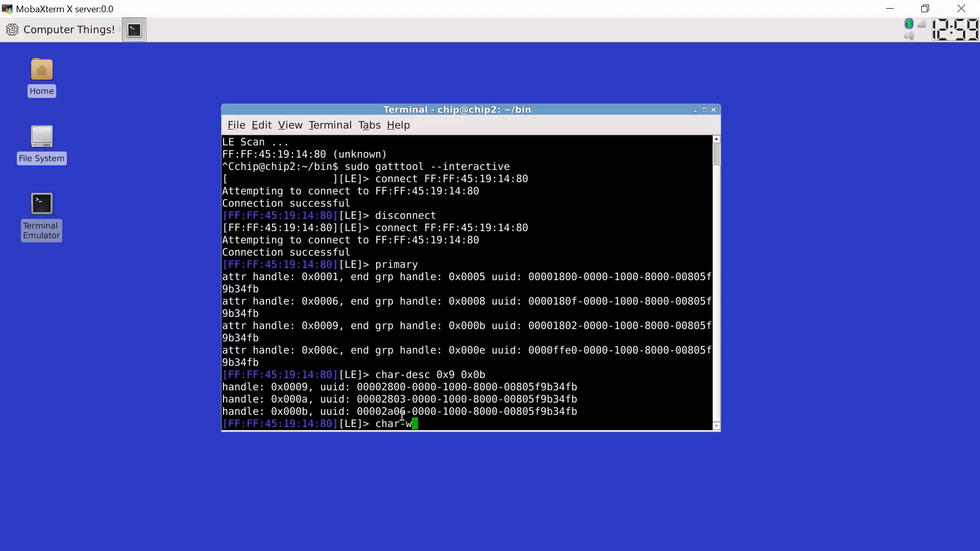
text(rite-cmd)
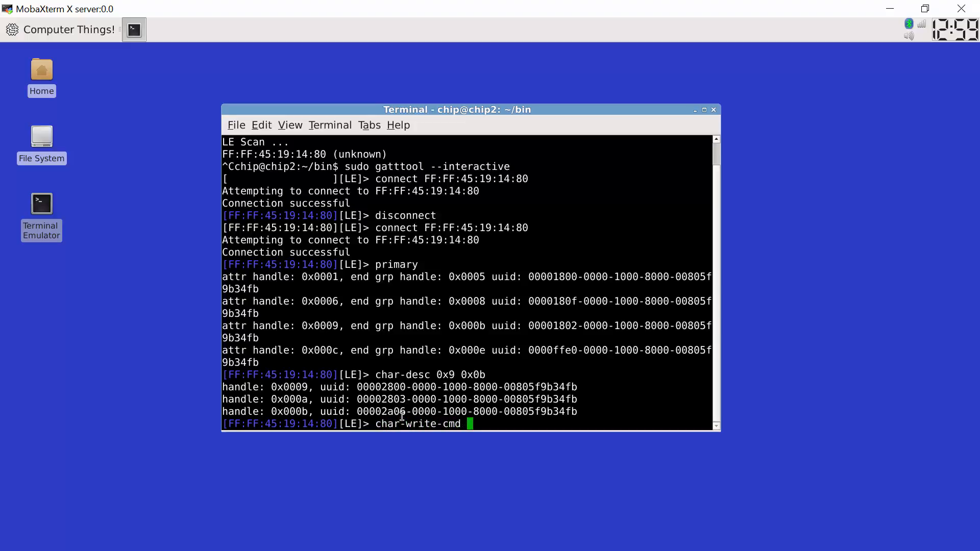
text(0x0b)
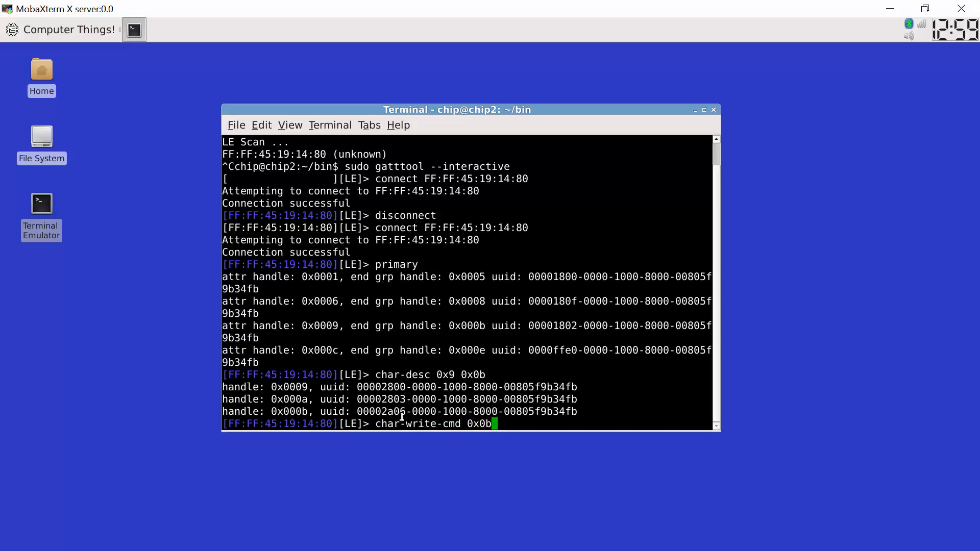
text(10)
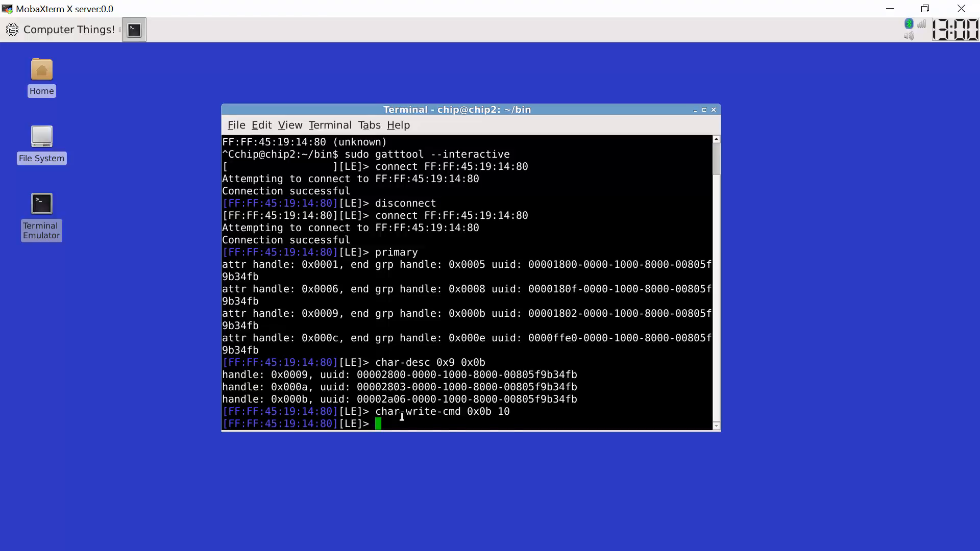
text(char-write-cmd 0x0b 00)
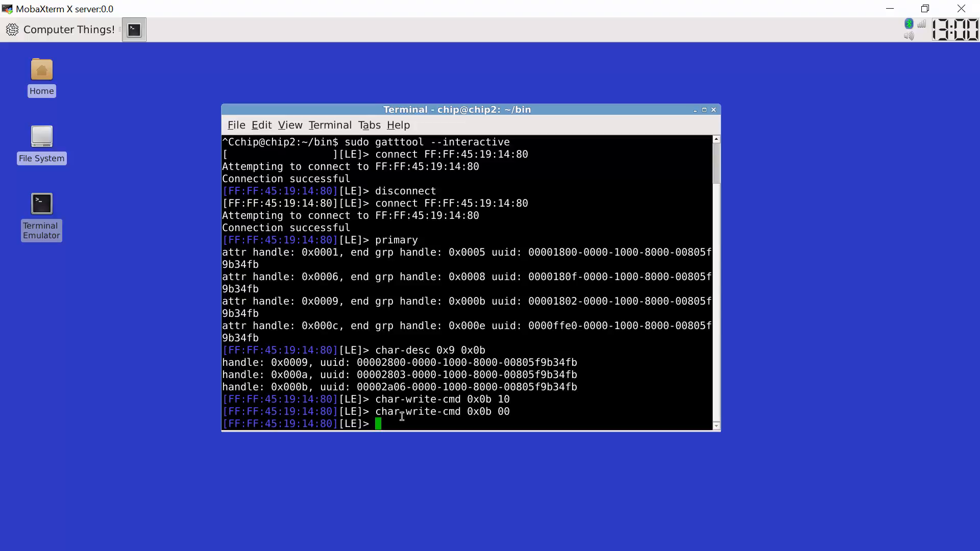
text(char-write-cmd 0x0b 10)
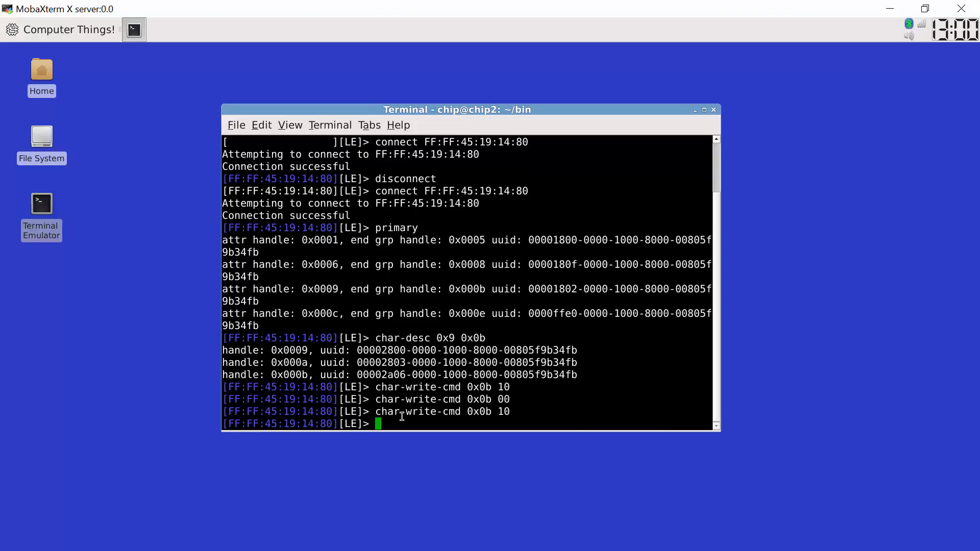
text(char-write-cmd 0x0b 00)
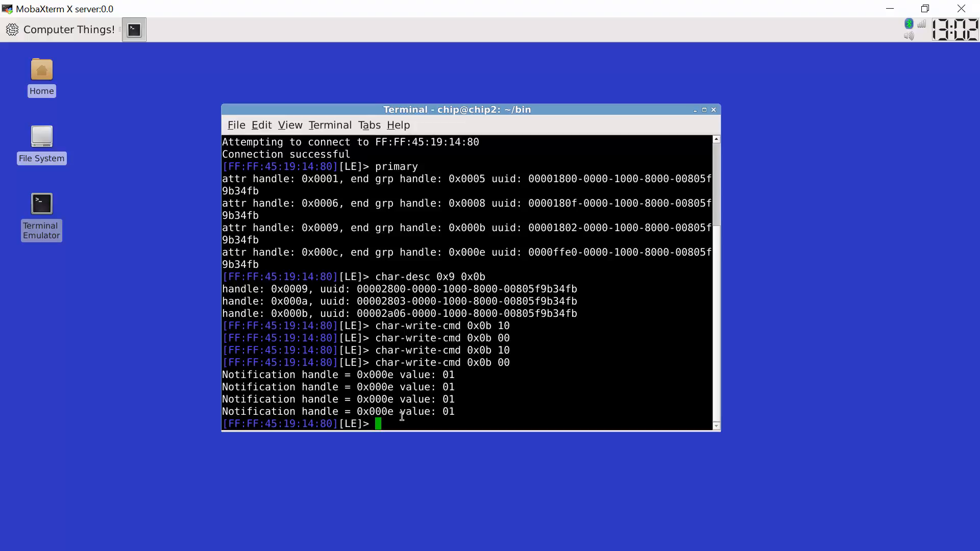
mouse_move(477, 404)
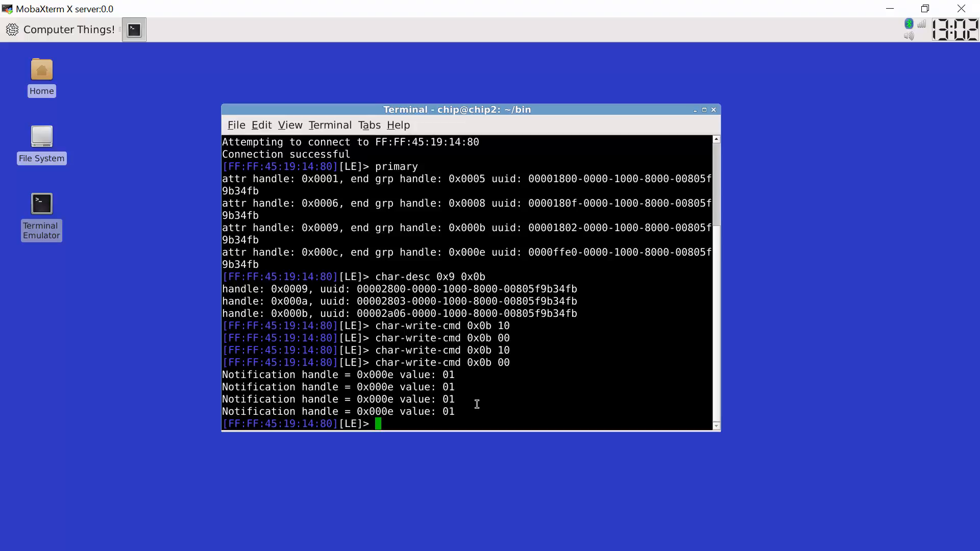